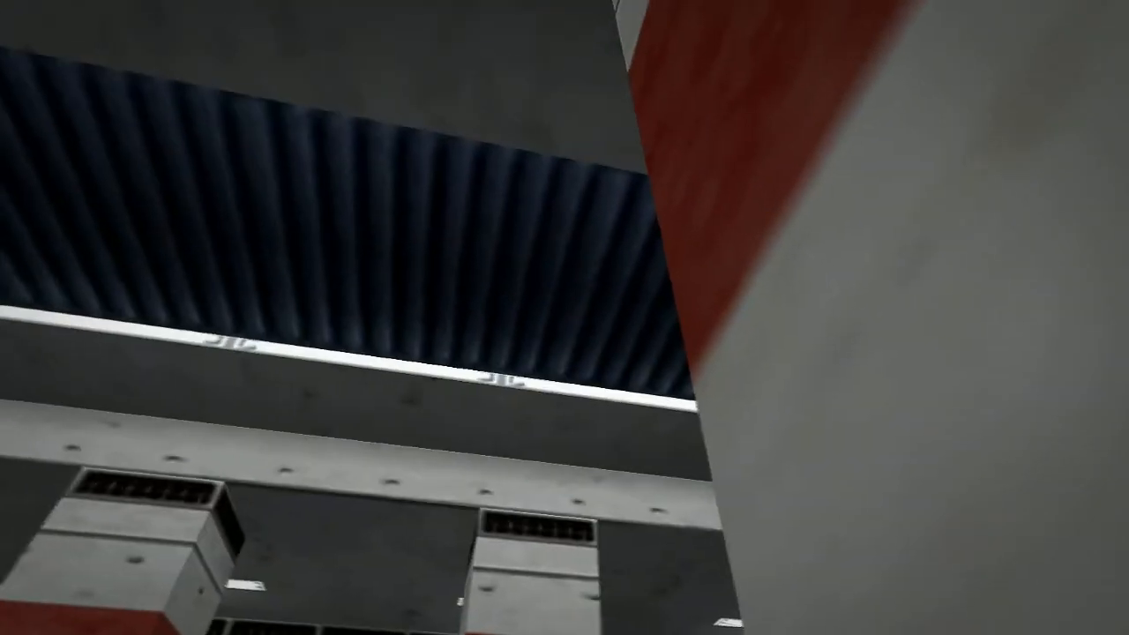
{"action": "mouse_move", "coordinate": [564, 318]}
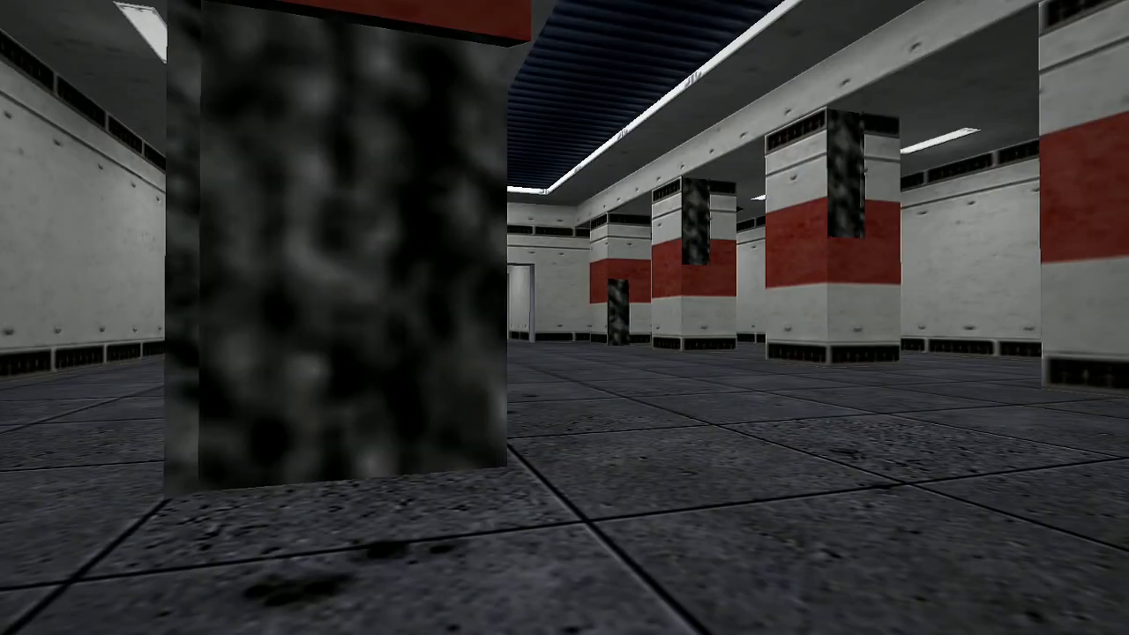
{"action": "mouse_move", "coordinate": [565, 318]}
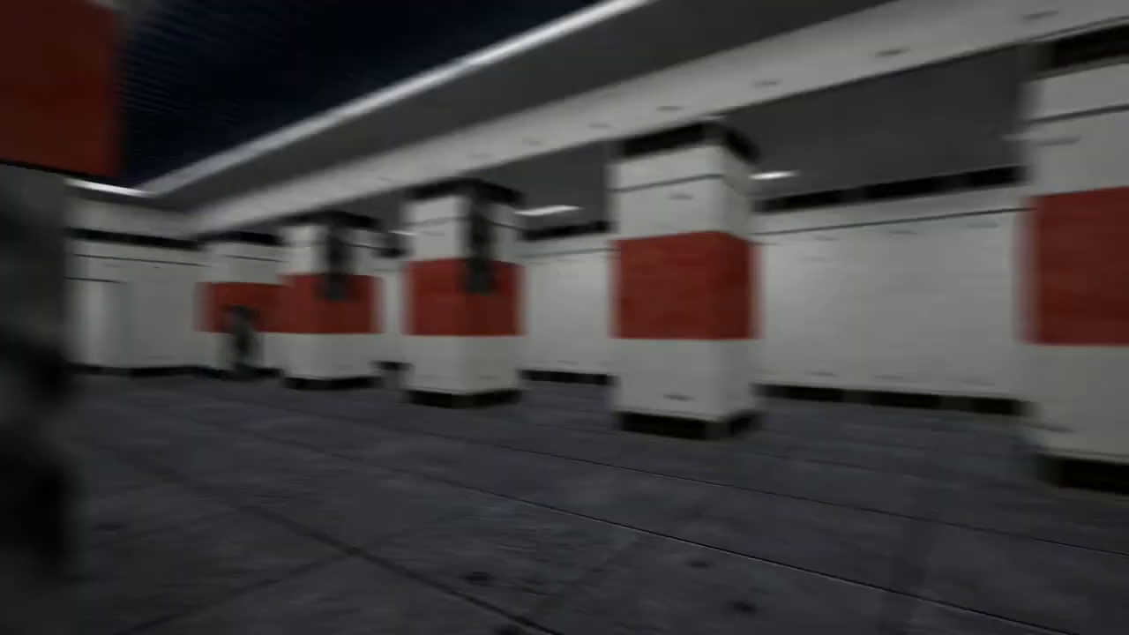
{"action": "mouse_move", "coordinate": [565, 318]}
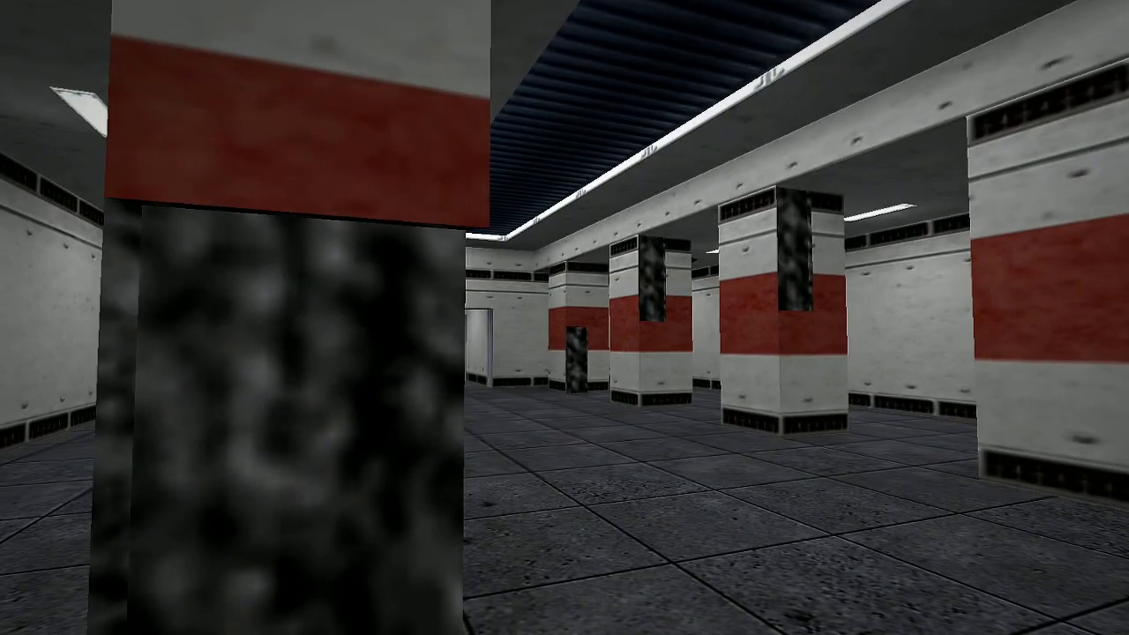
{"action": "mouse_move", "coordinate": [564, 317]}
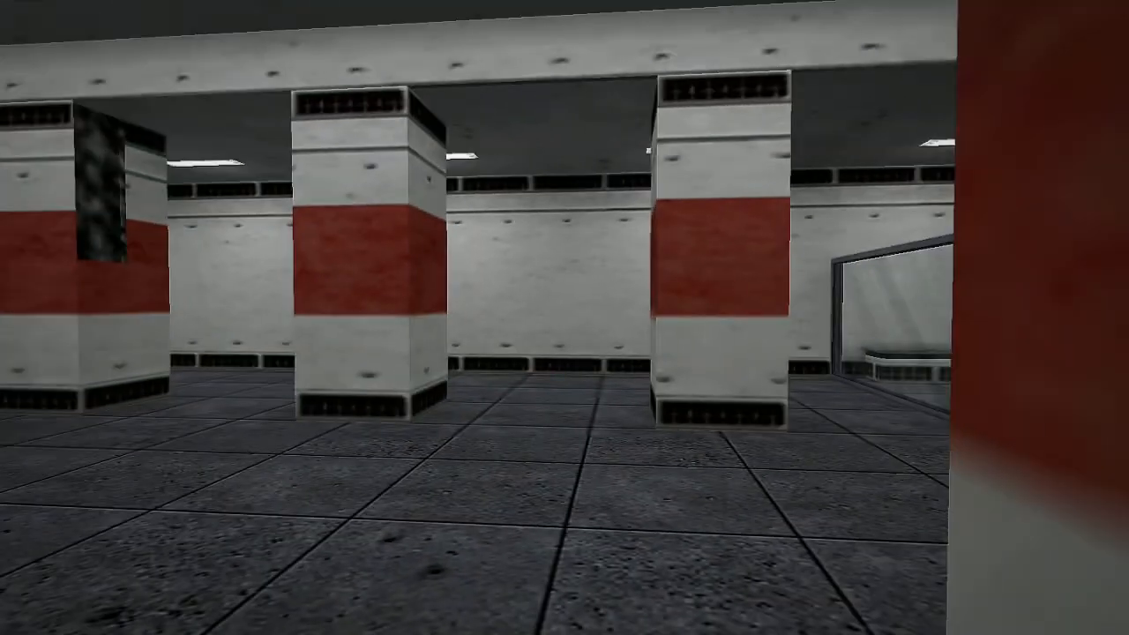
{"action": "mouse_move", "coordinate": [564, 318]}
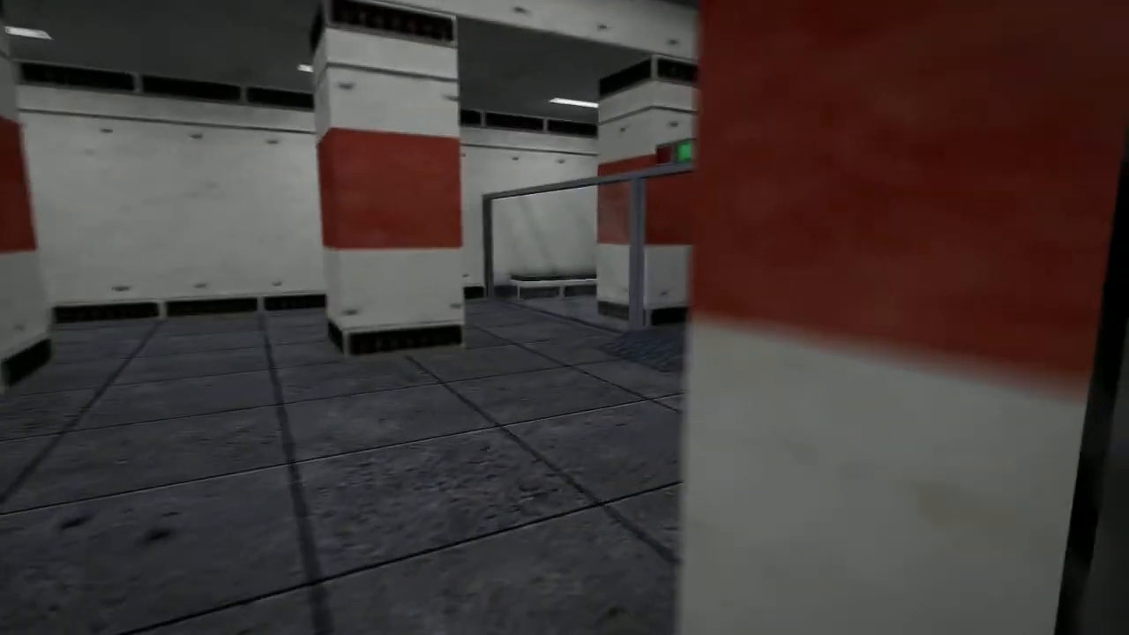
{"action": "mouse_move", "coordinate": [565, 317]}
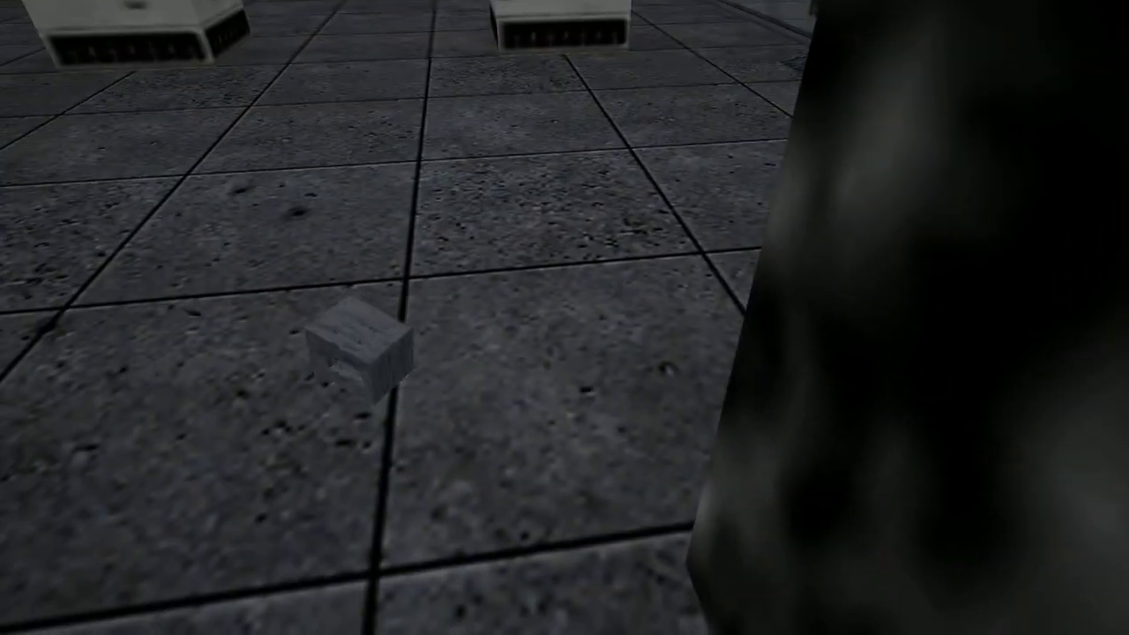